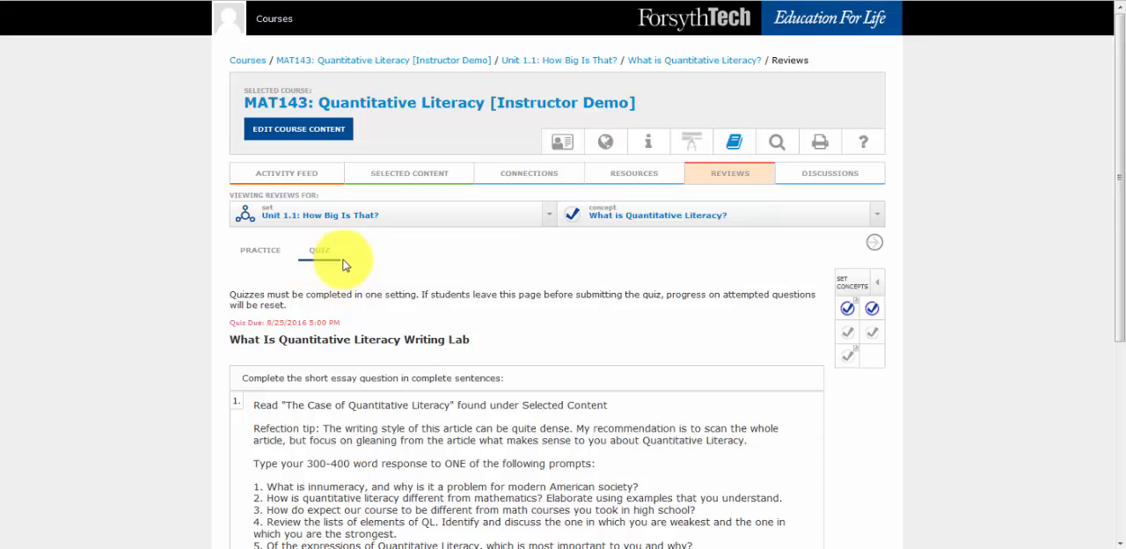
mouse_move(345, 263)
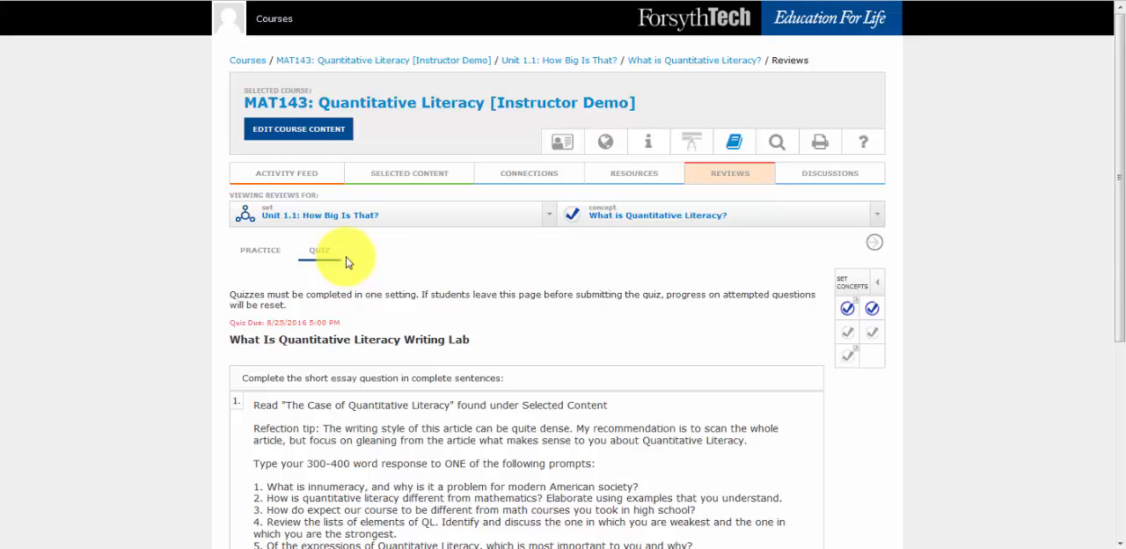
mouse_move(345, 258)
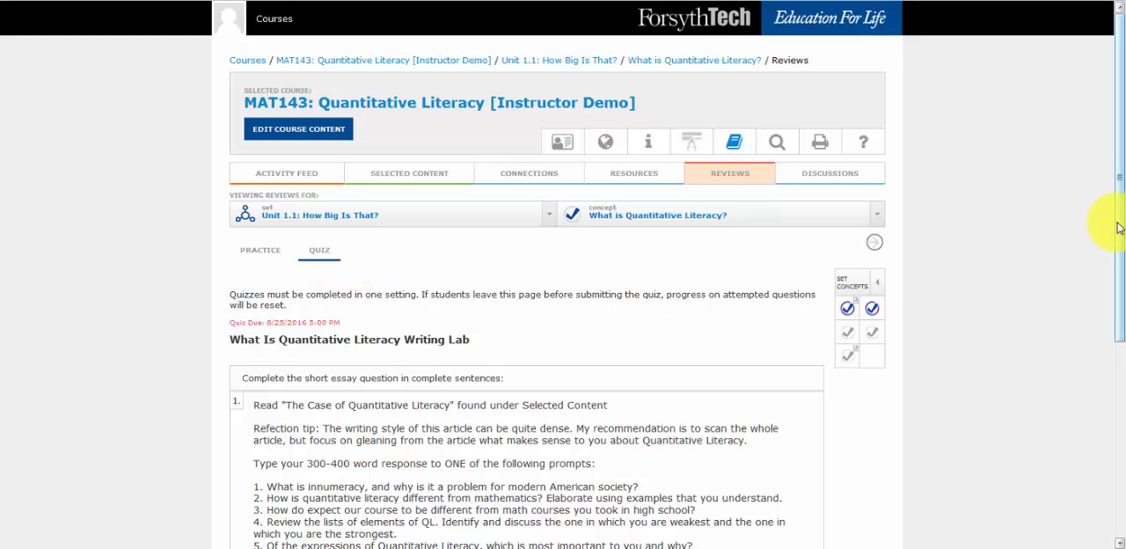
Attempt an empty submission, then type 'Hello' into the essay answer box
scroll(down, 3)
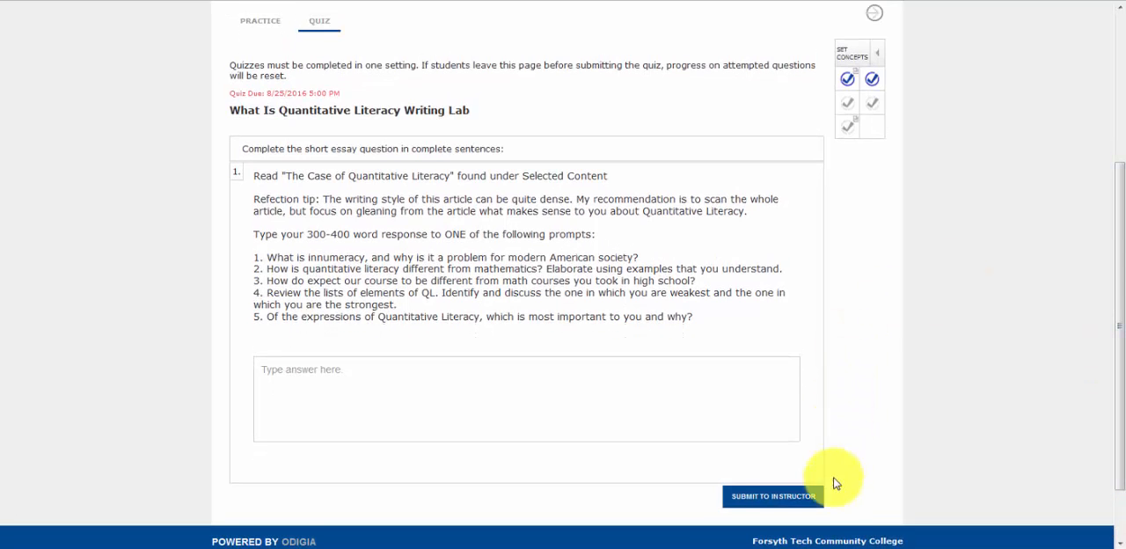
mouse_move(772, 496)
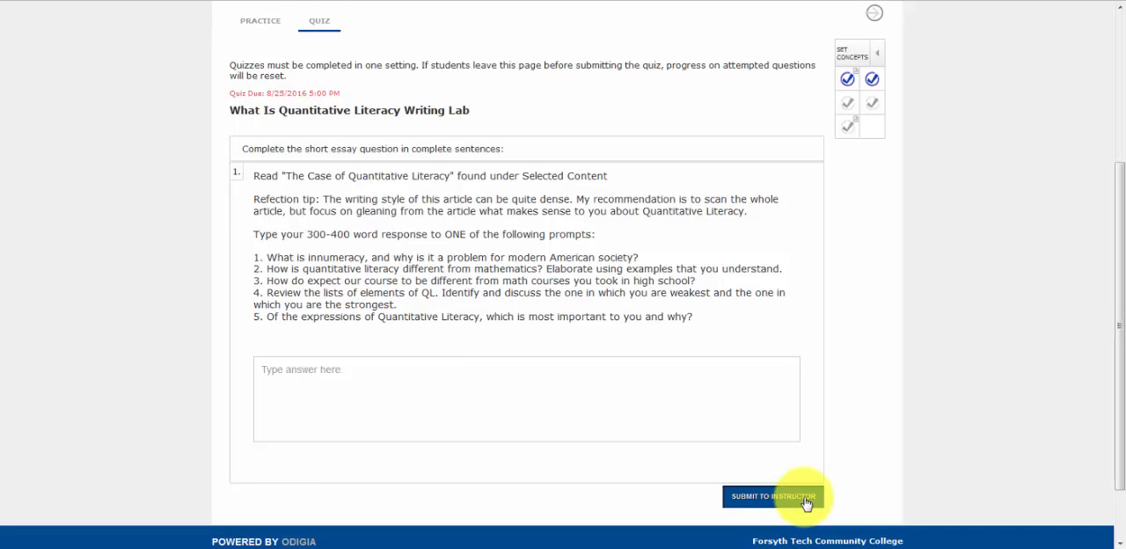
click(773, 495)
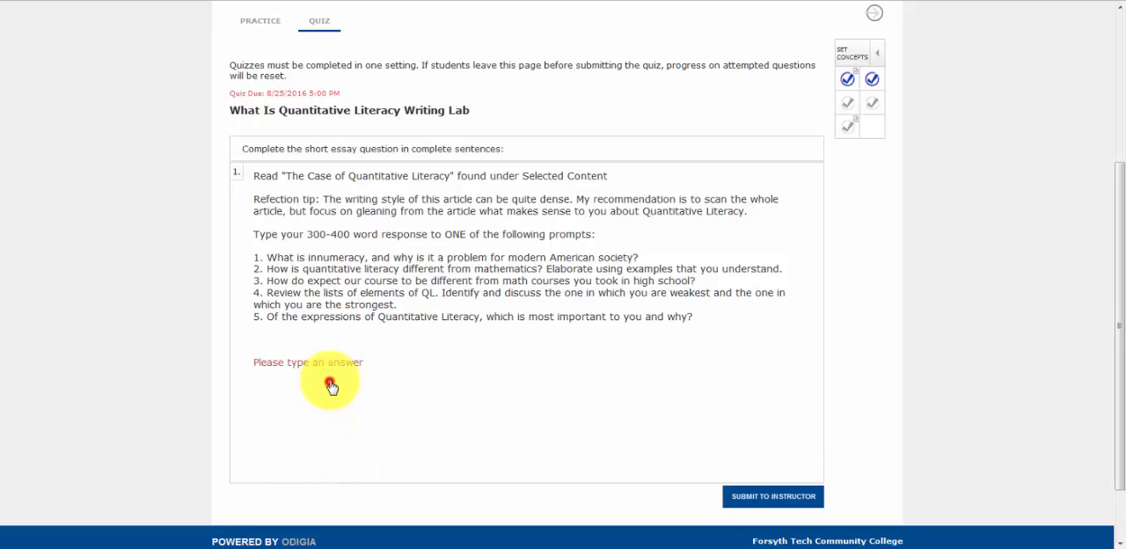
click(331, 386)
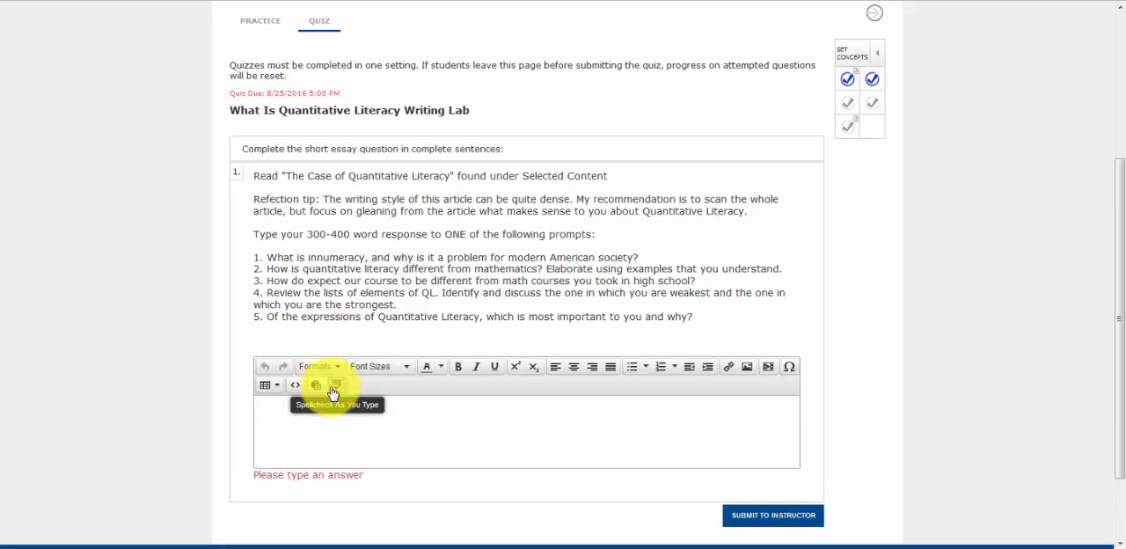
text(Hell)
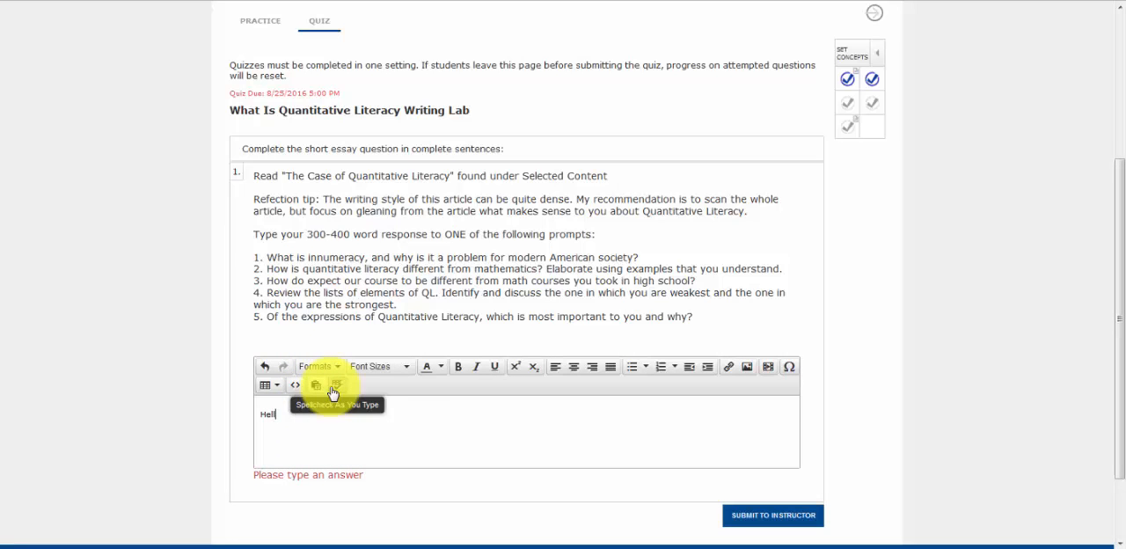
text(o)
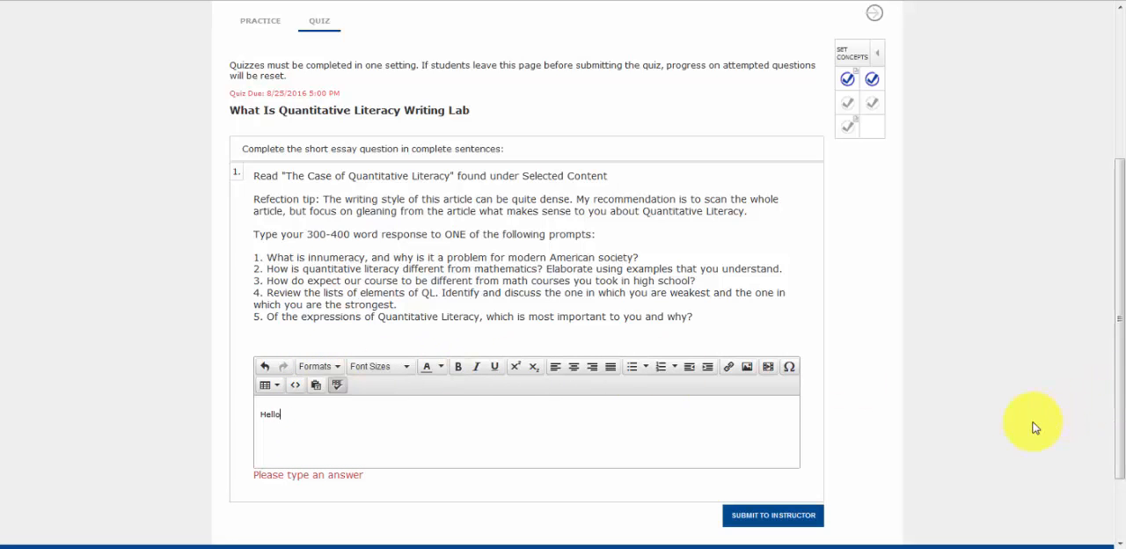
mouse_move(772, 514)
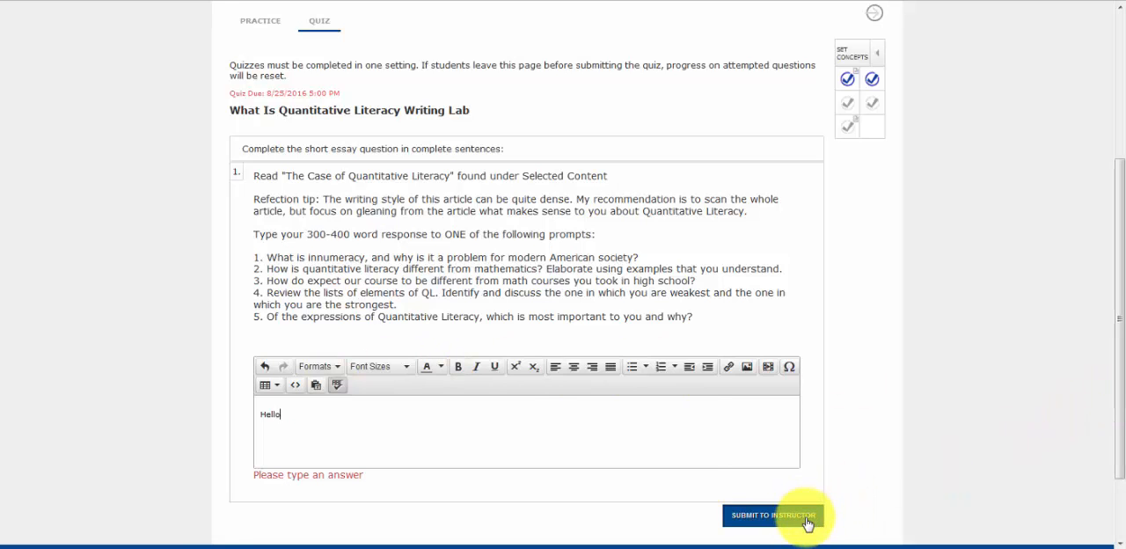
Submit the 'Hello' answer to the instructor and scroll to the confirmation banner
click(772, 515)
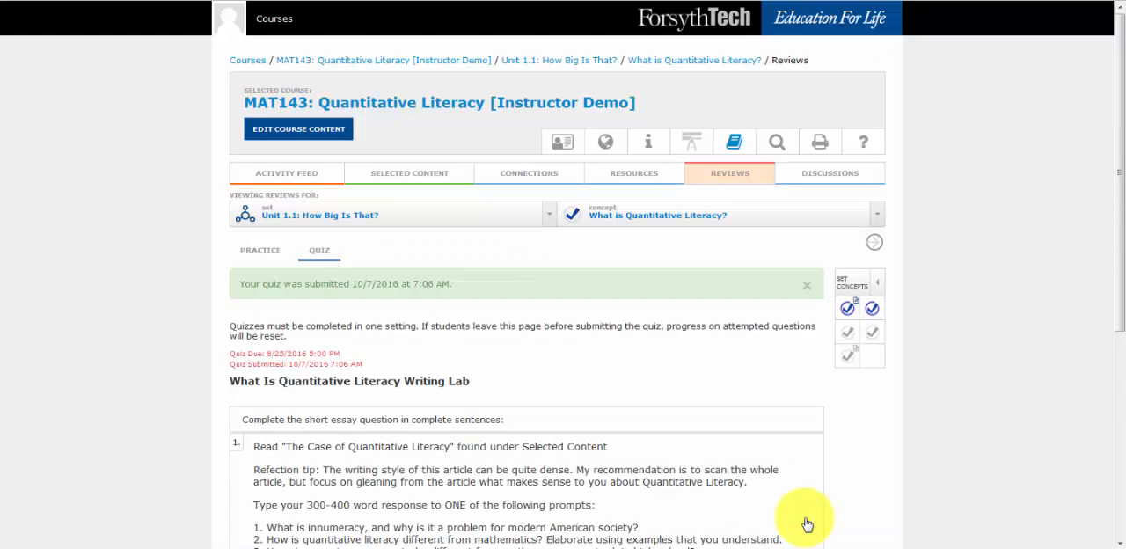
scroll(down, 3)
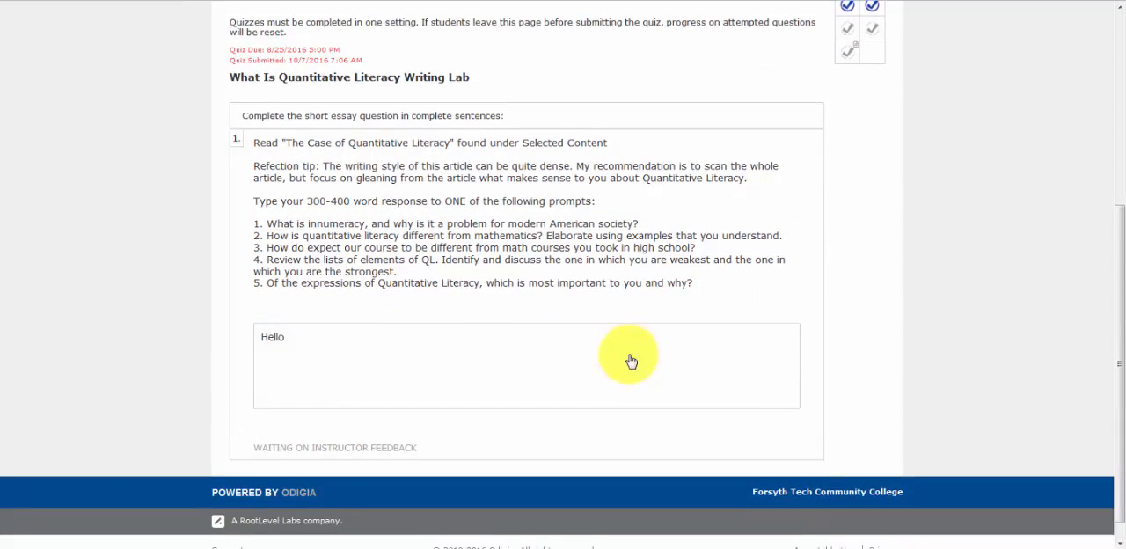
scroll(down, 3)
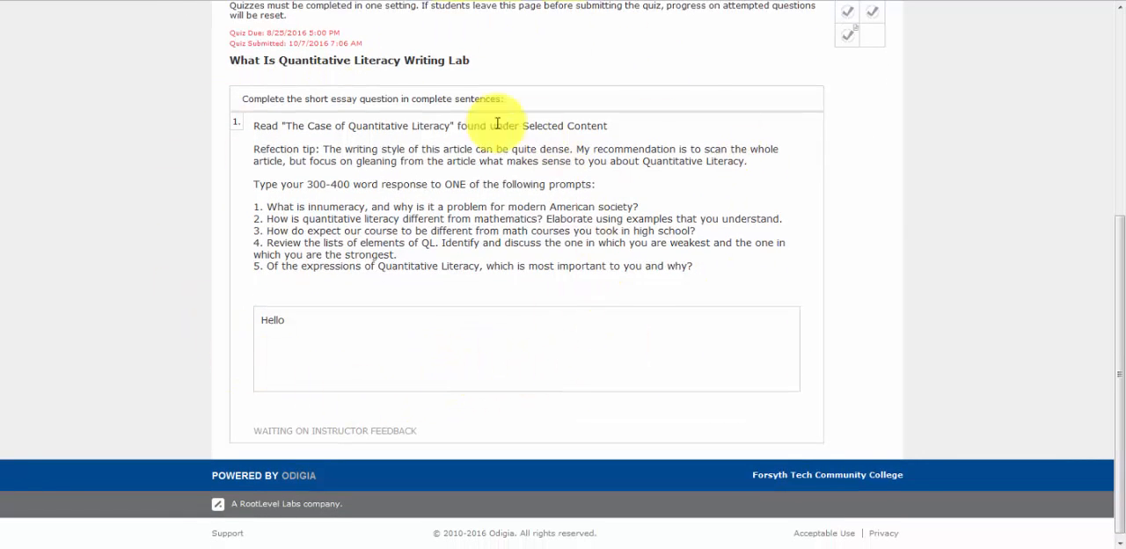
mouse_move(341, 356)
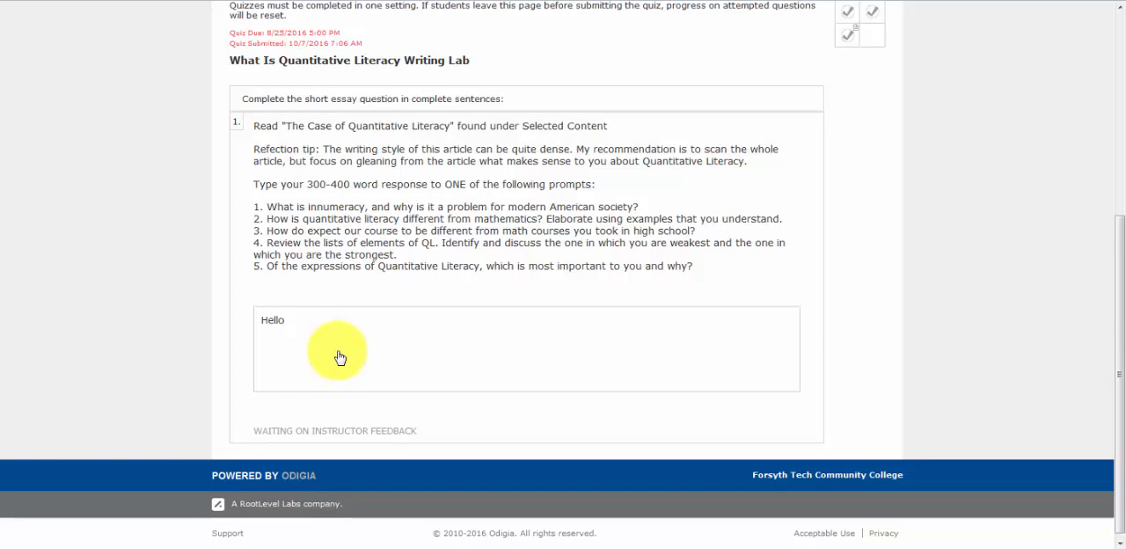
mouse_move(266, 431)
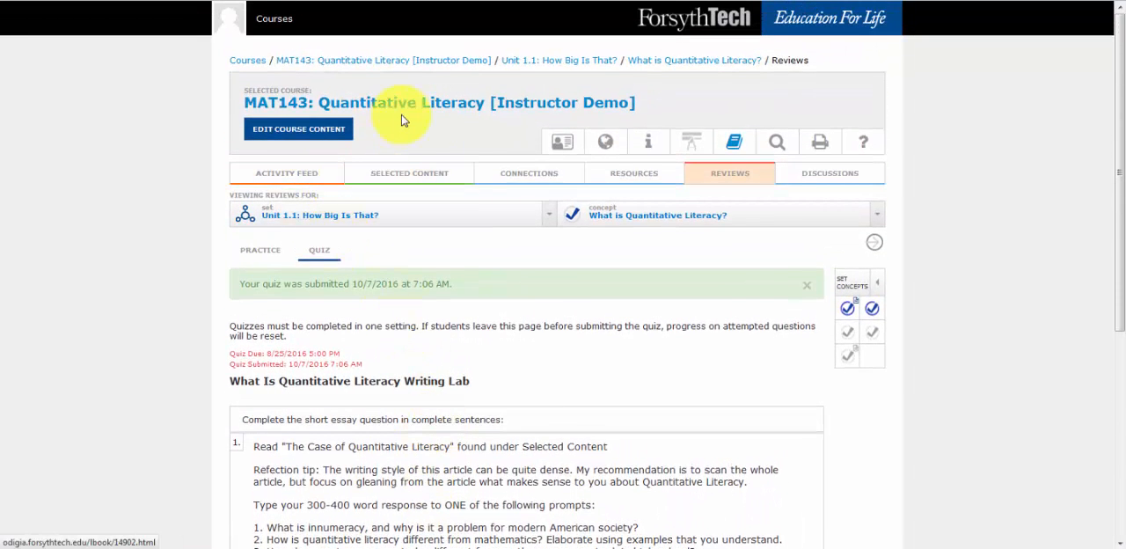
Return to the MAT143 Course Outline and expand Unit 1.1 to see the quiz submitted status
click(438, 102)
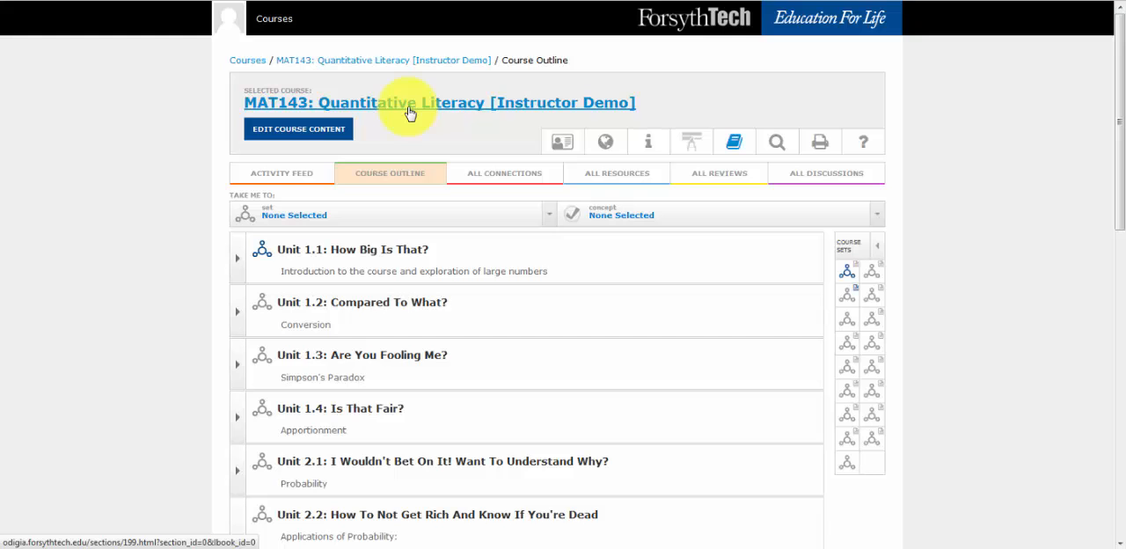
click(237, 258)
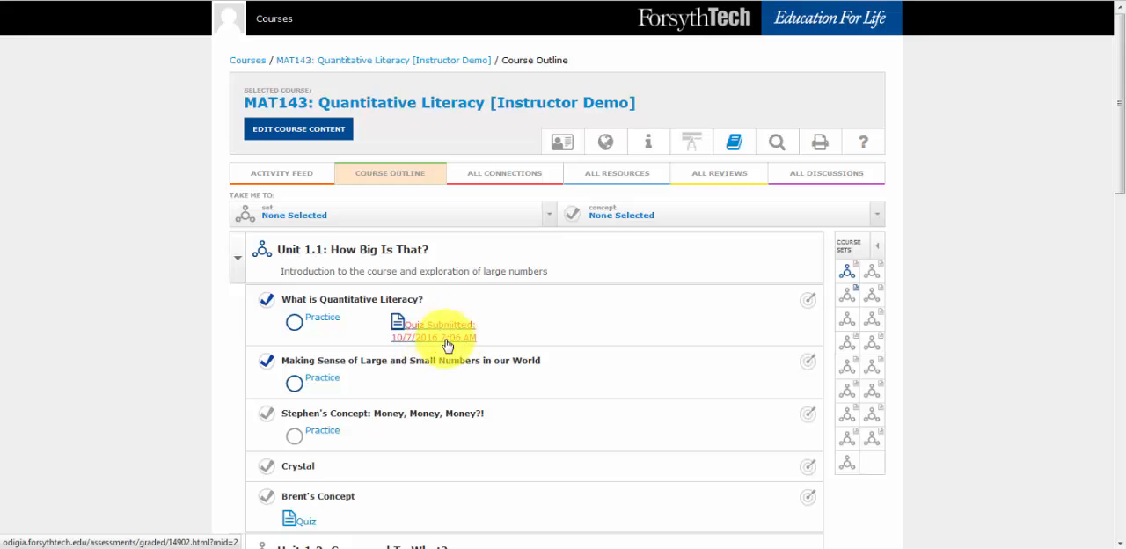
mouse_move(420, 346)
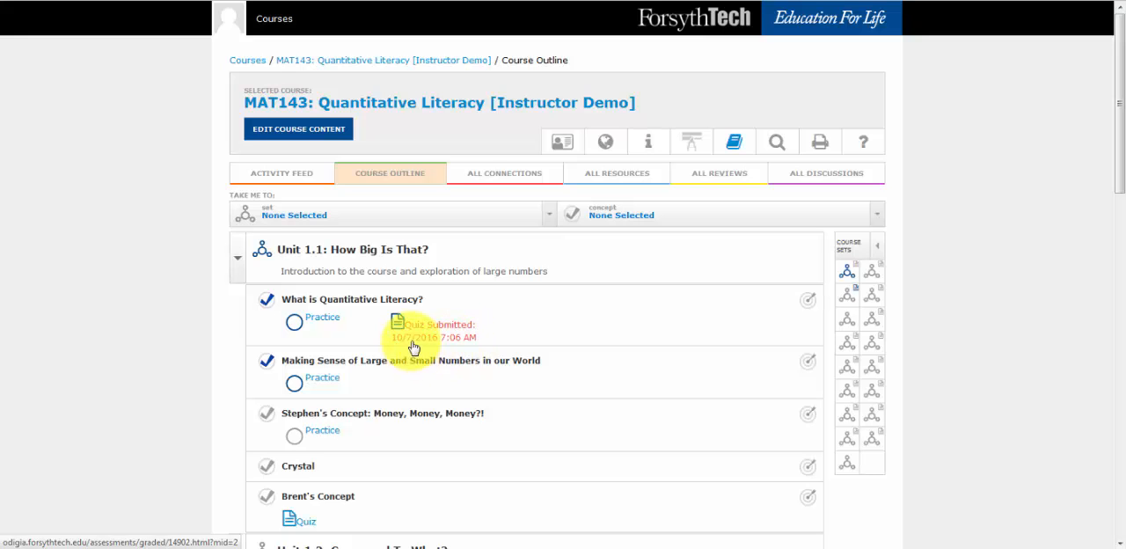
mouse_move(413, 339)
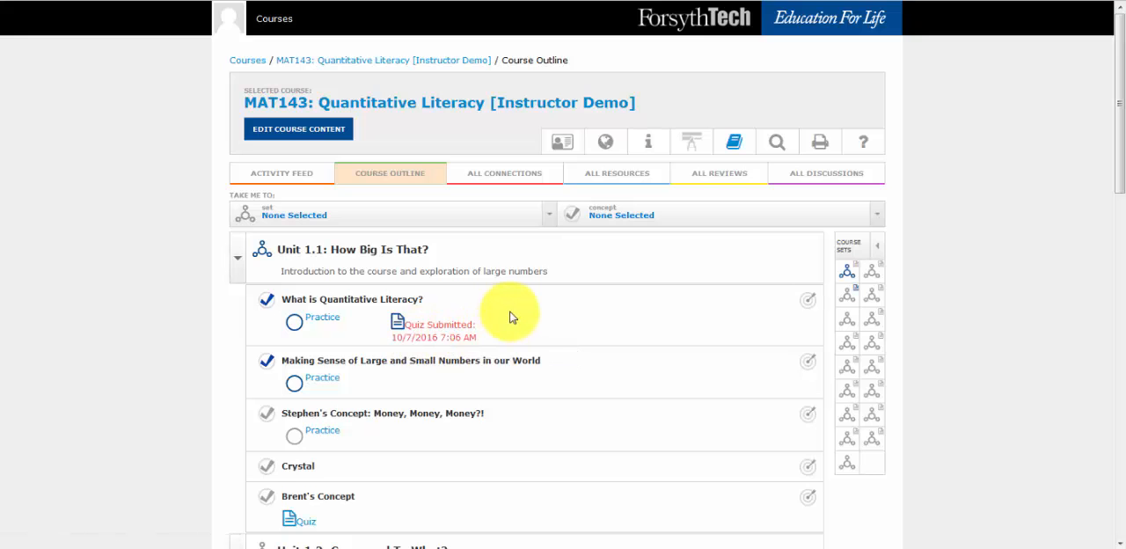
scroll(down, 3)
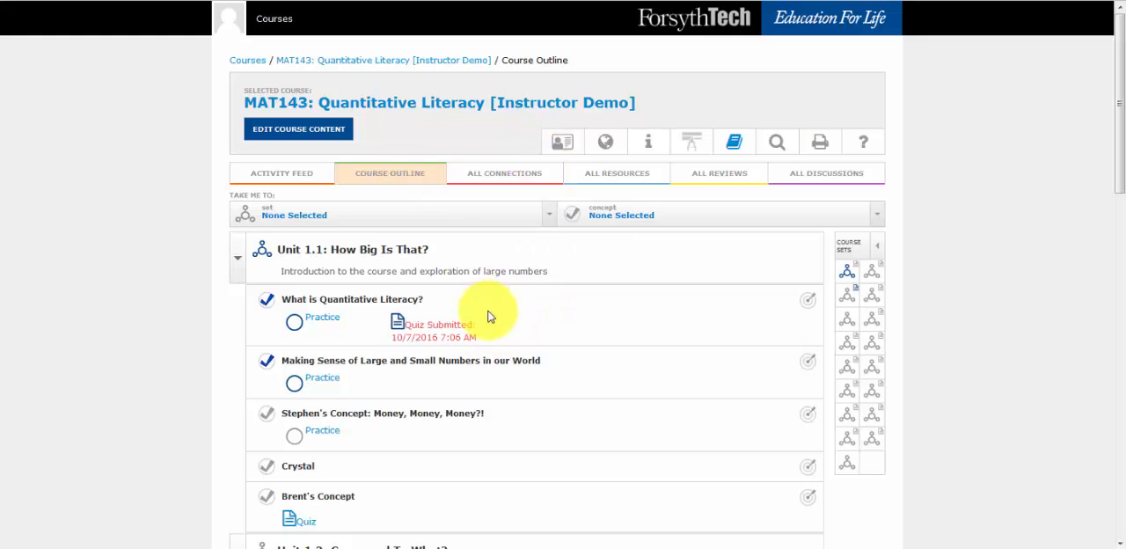
mouse_move(431, 332)
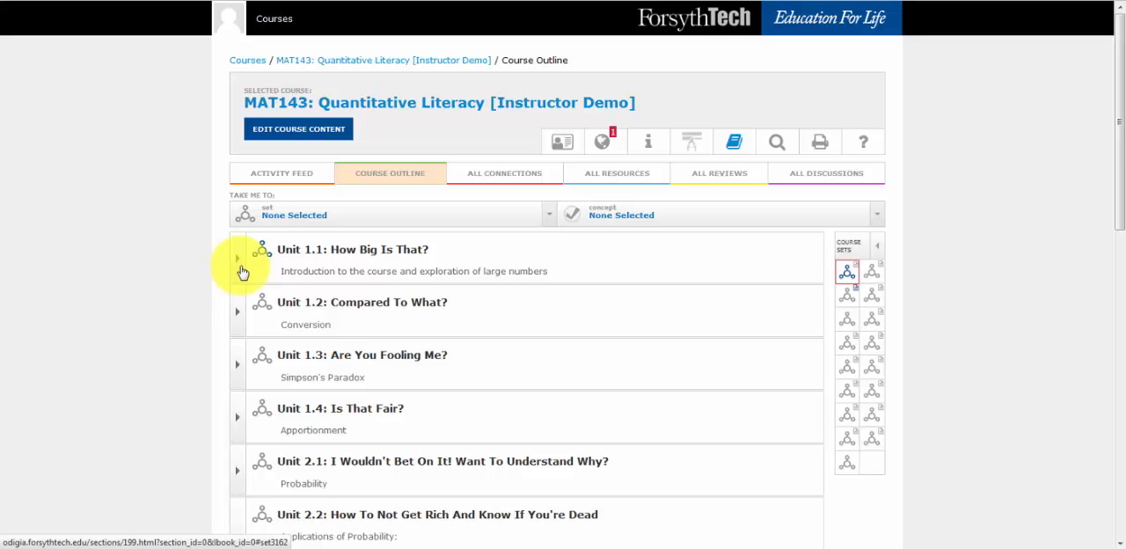
Expand Unit 1.1 to reveal the quiz graded 10/1000
click(237, 258)
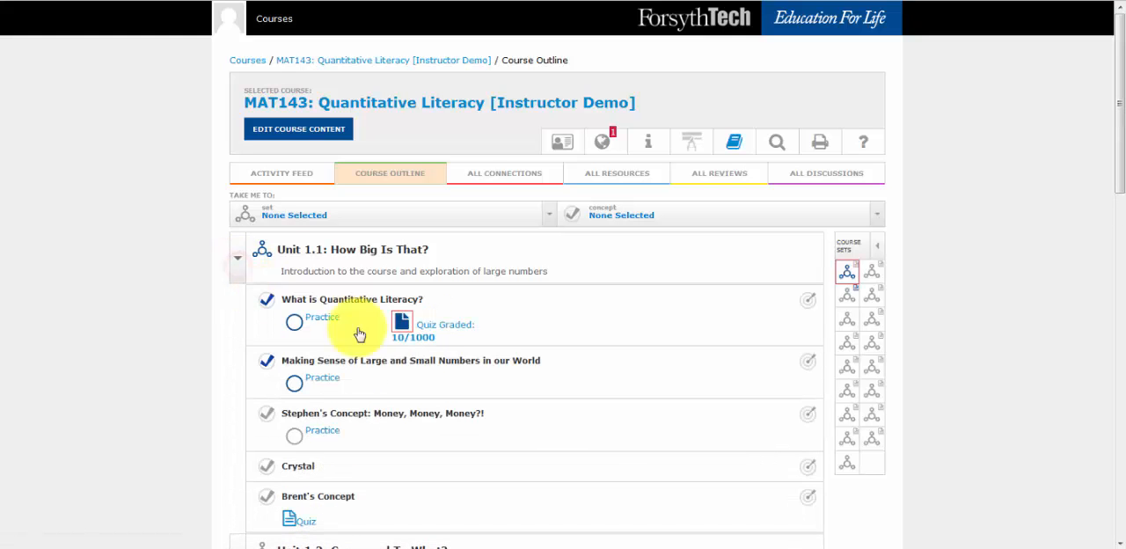
mouse_move(450, 332)
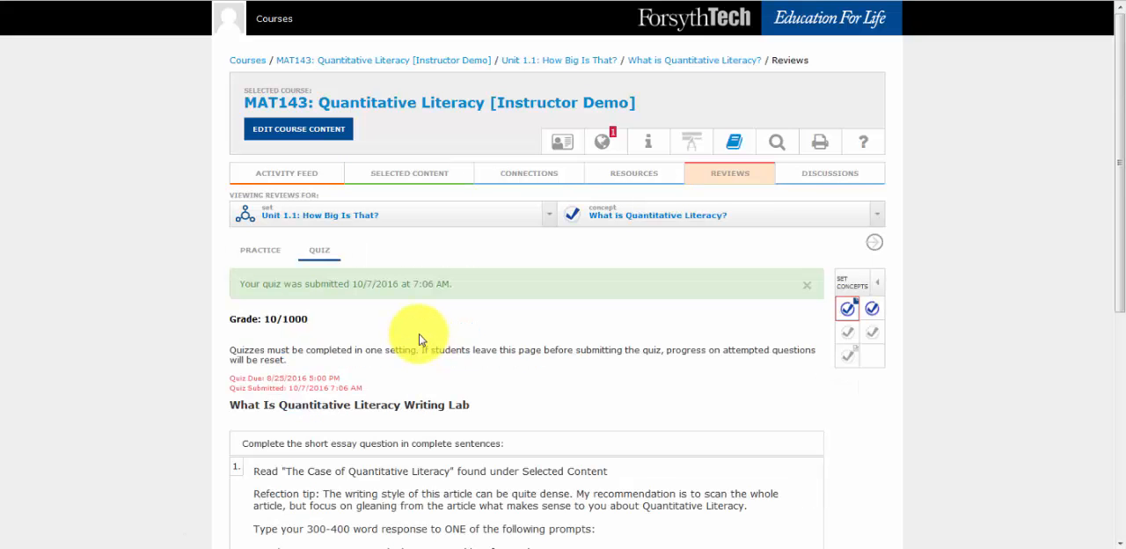
scroll(down, 3)
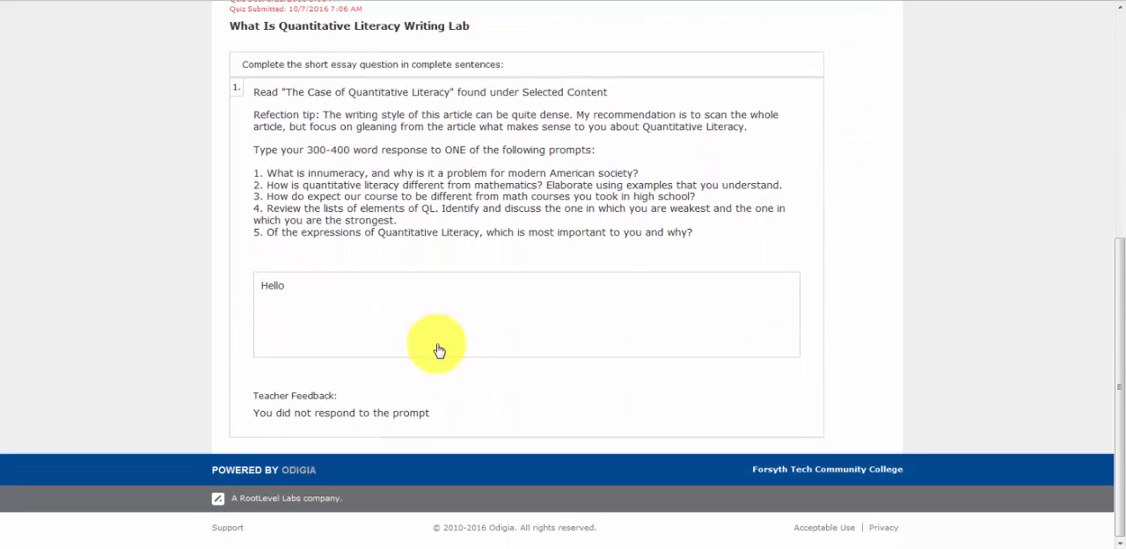
drag(253, 395, 411, 413)
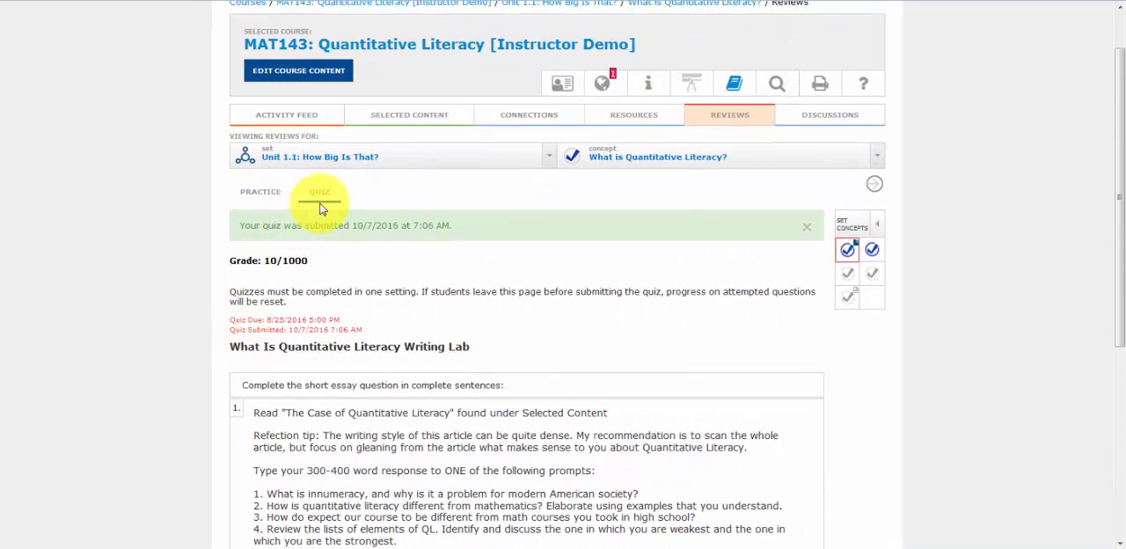
scroll(down, 3)
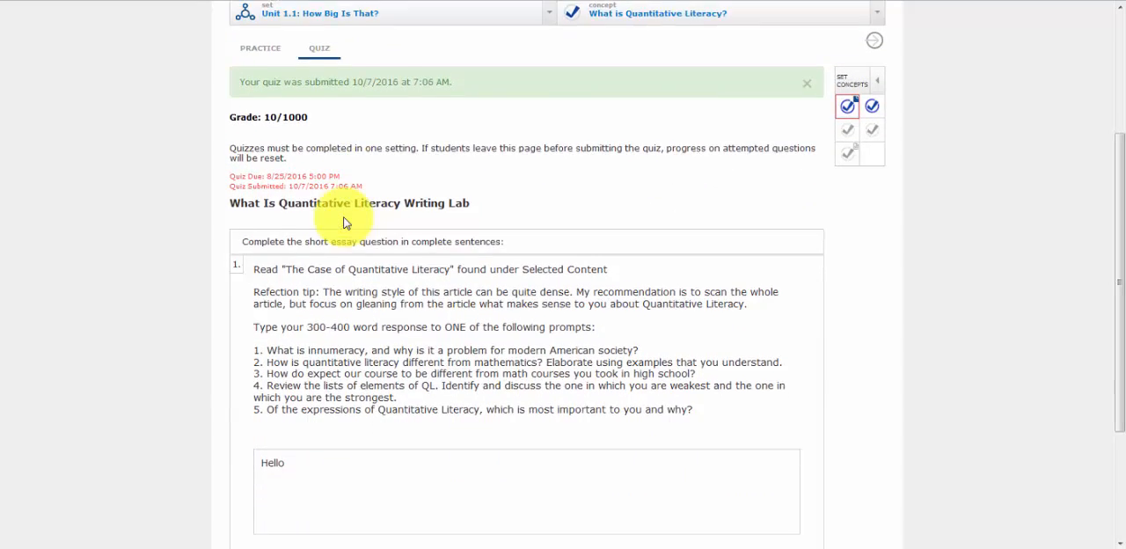
scroll(down, 3)
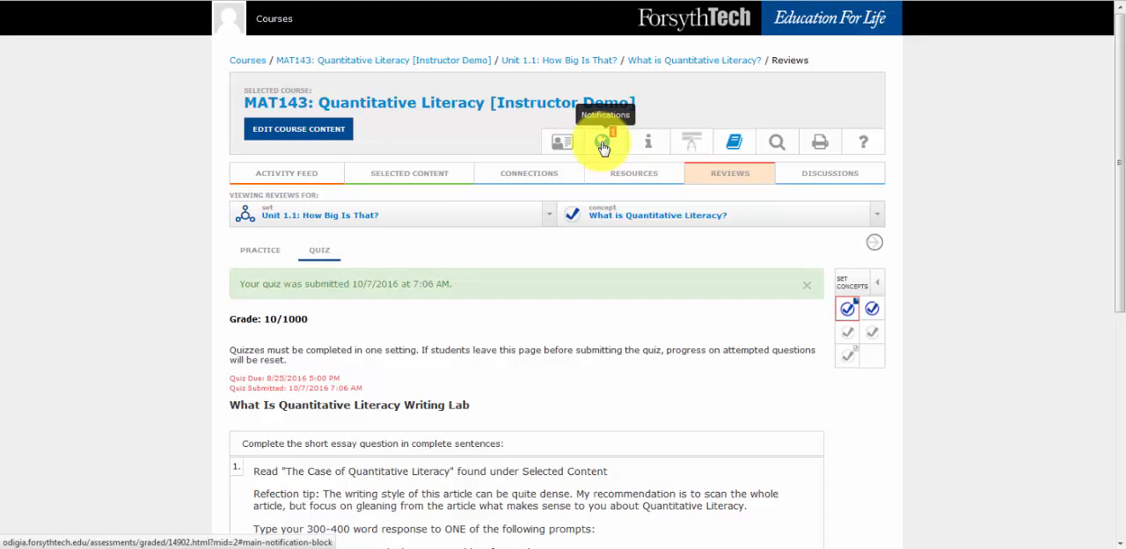
Open the notifications list and follow the 'What is Quantitative Literacy?' feedback link
click(603, 142)
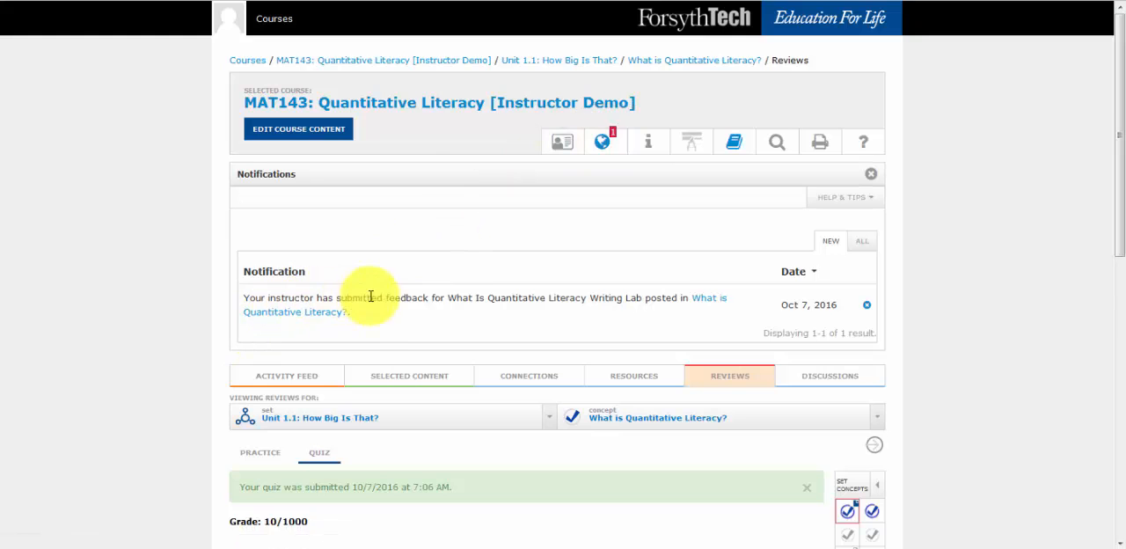
mouse_move(618, 297)
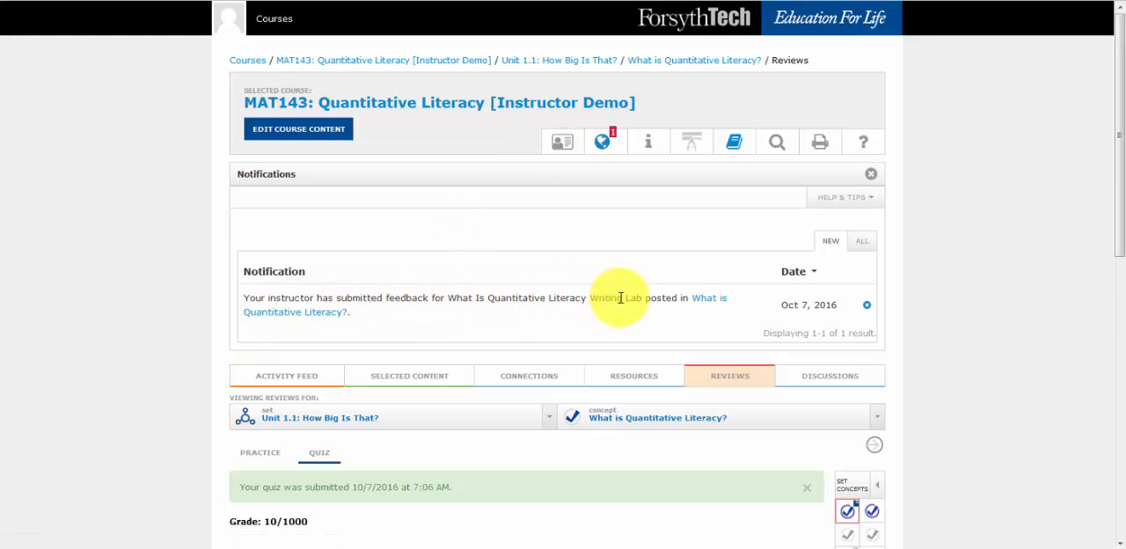
mouse_move(703, 303)
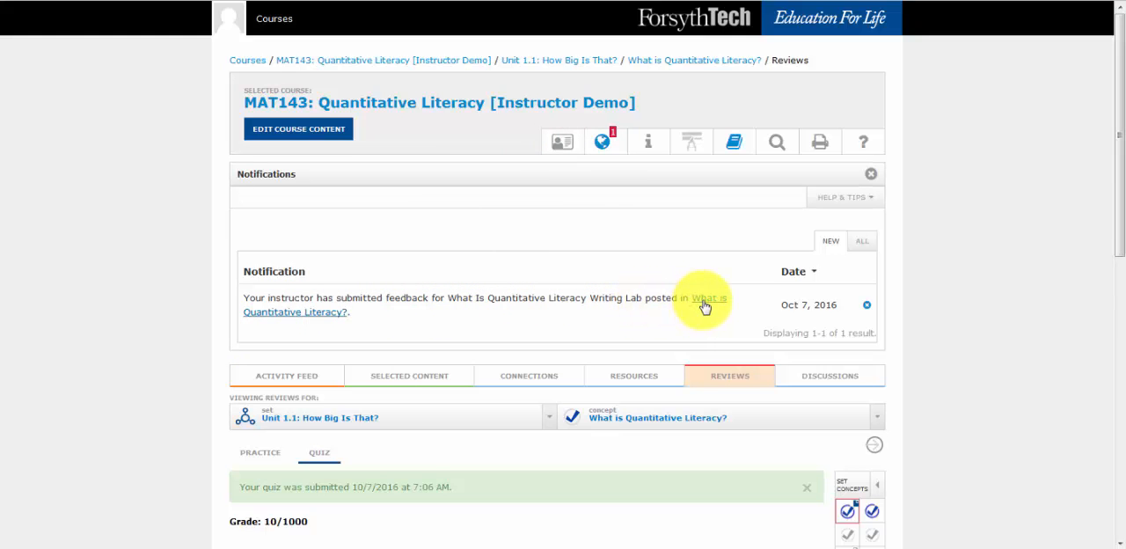
click(871, 173)
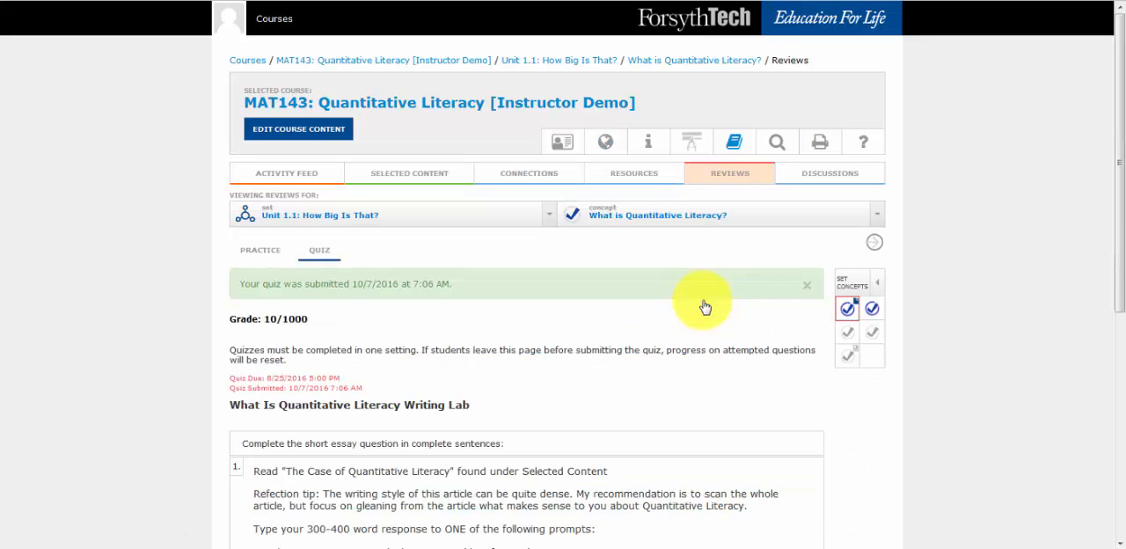
Scroll the review to the 'Hello' answer and 'You did not respond to the prompt' feedback
scroll(down, 3)
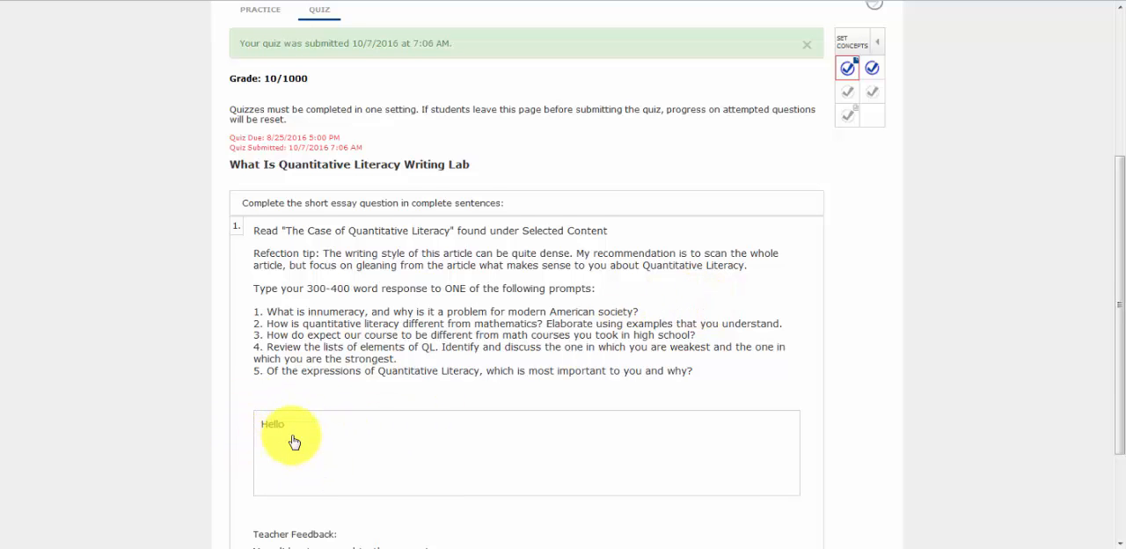
scroll(down, 3)
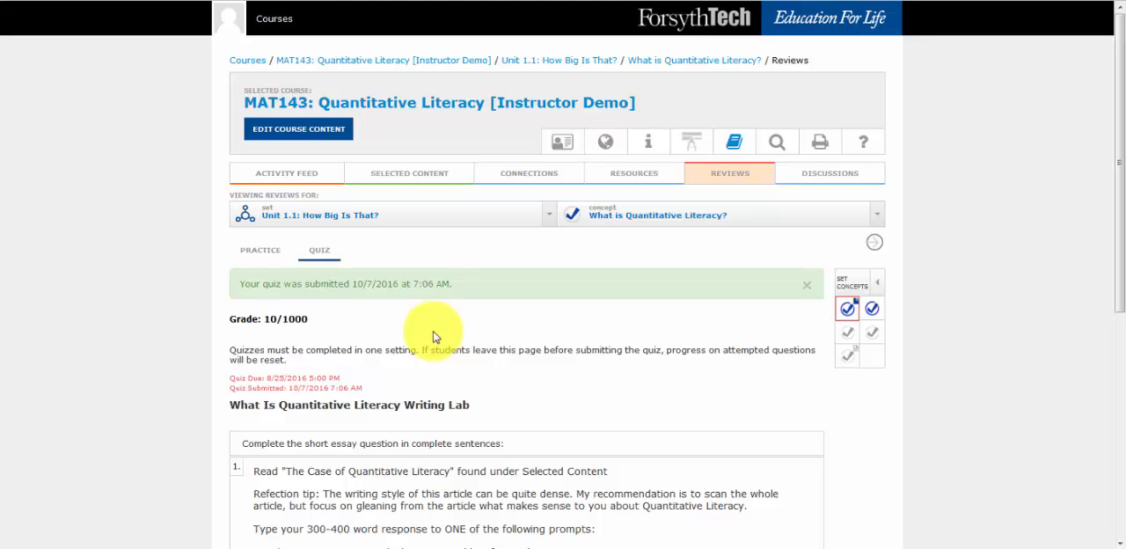
scroll(down, 3)
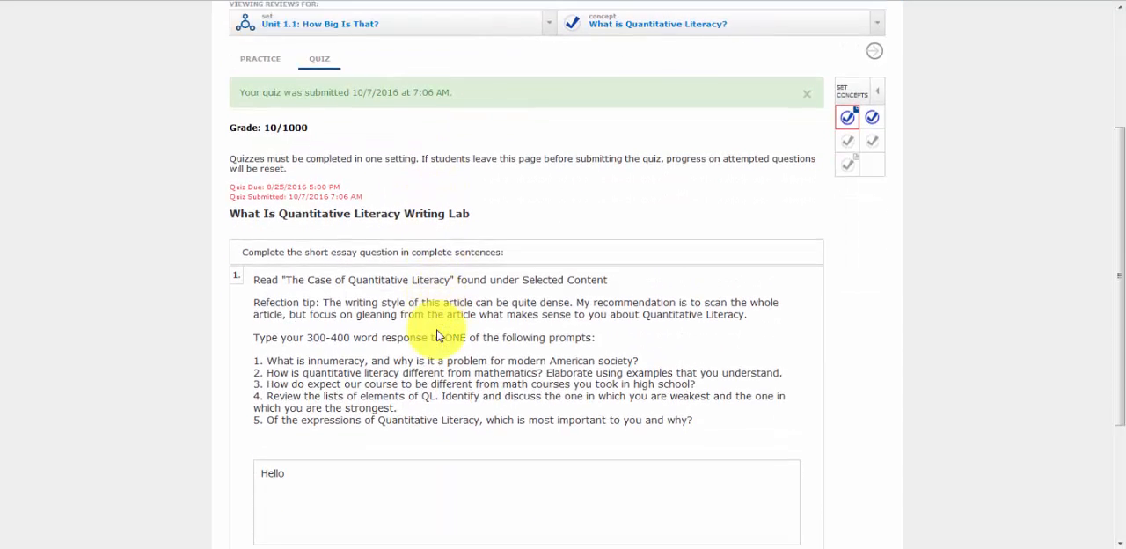
scroll(down, 3)
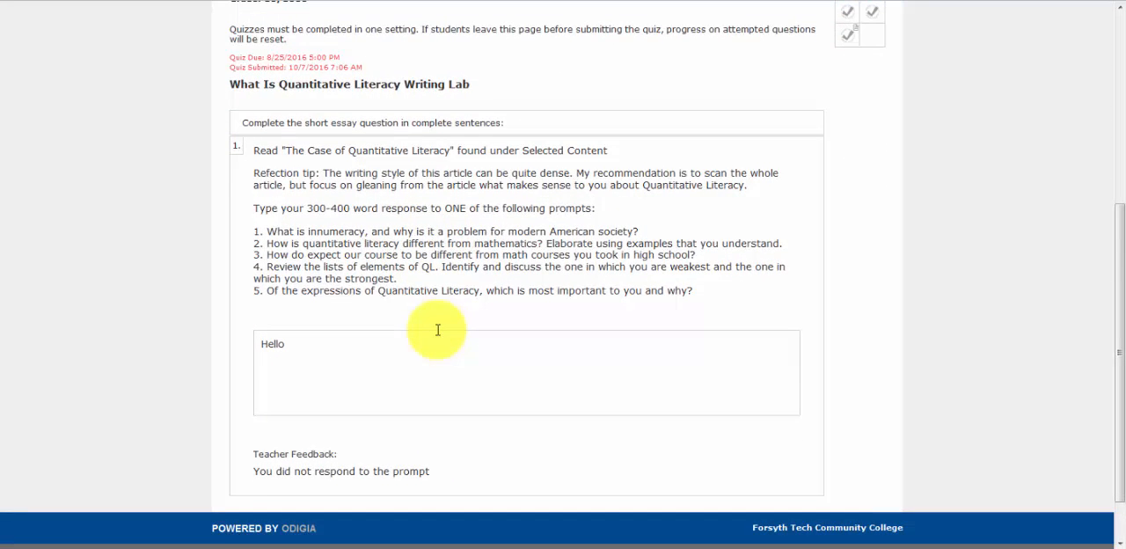